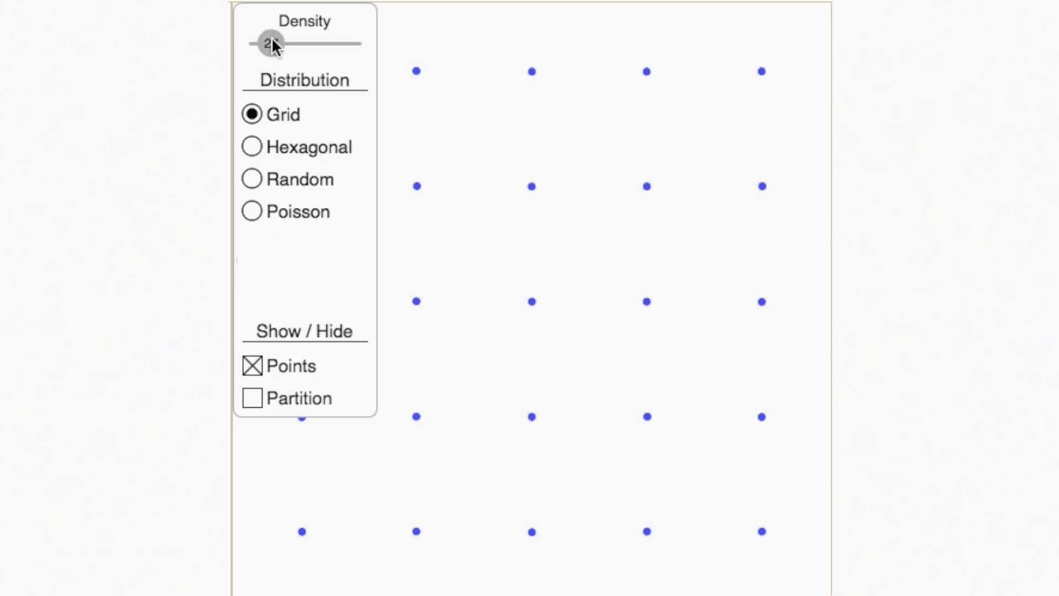
Step: Raise the density, turn on Partition, then lower Density to 26 for square cells
left_click_drag(268, 43, 355, 43)
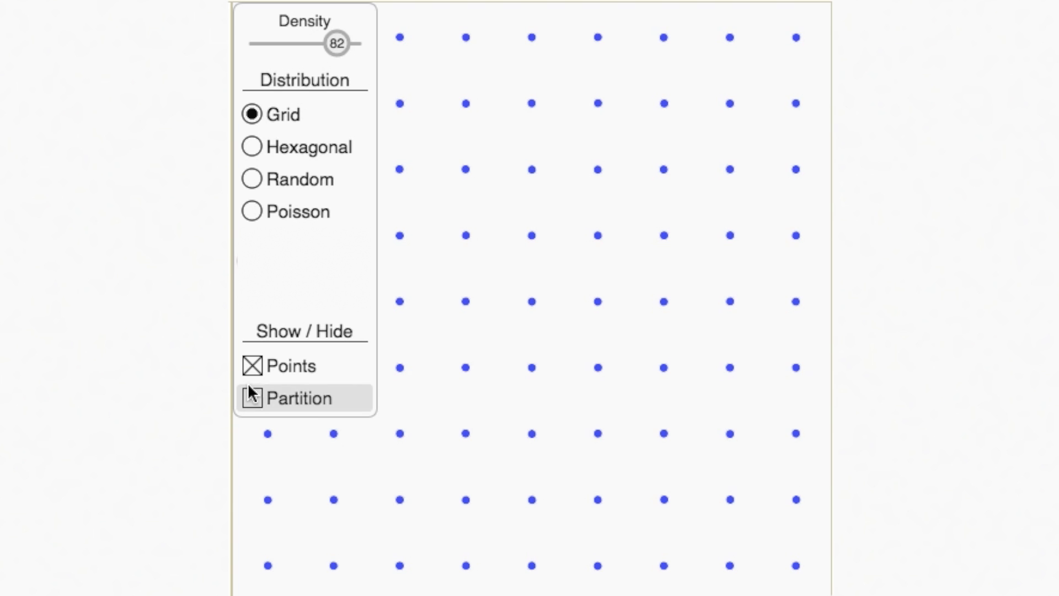
left_click(252, 398)
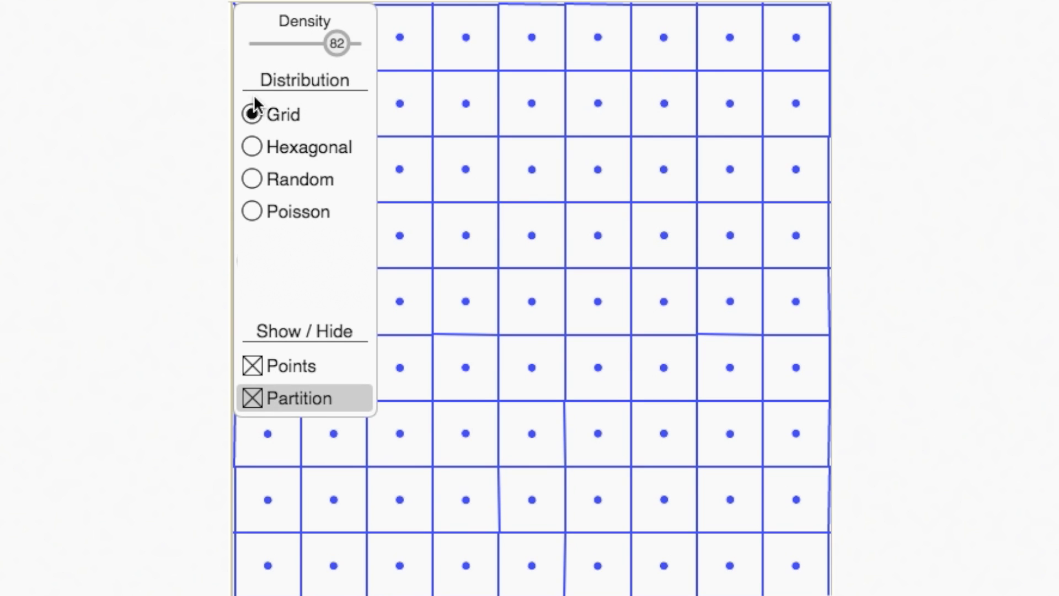
left_click_drag(326, 43, 262, 43)
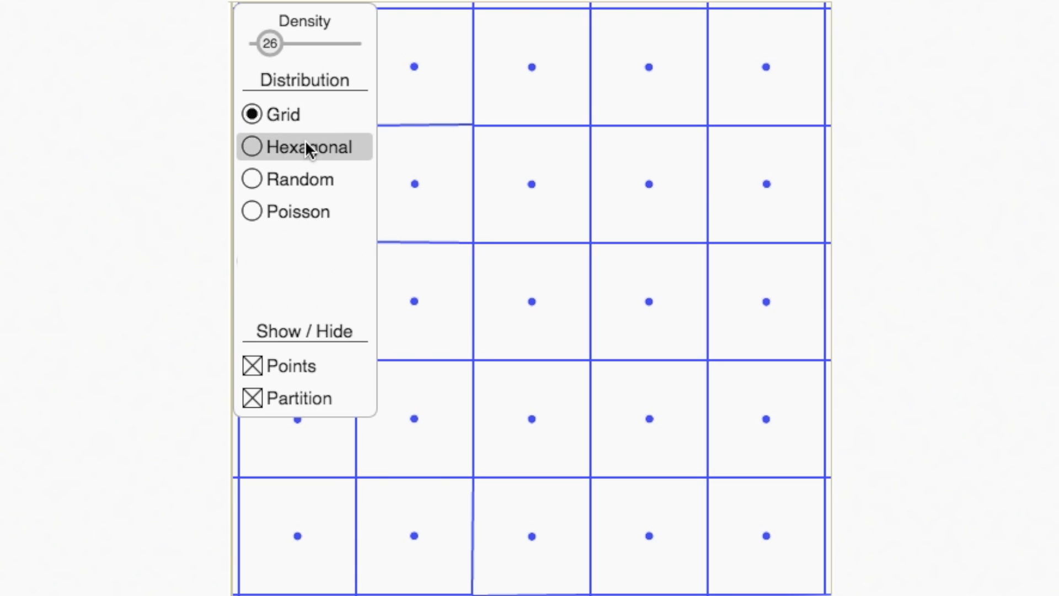
Step: Switch the point distribution to Hexagonal, giving honeycomb cells at density 26
left_click(250, 147)
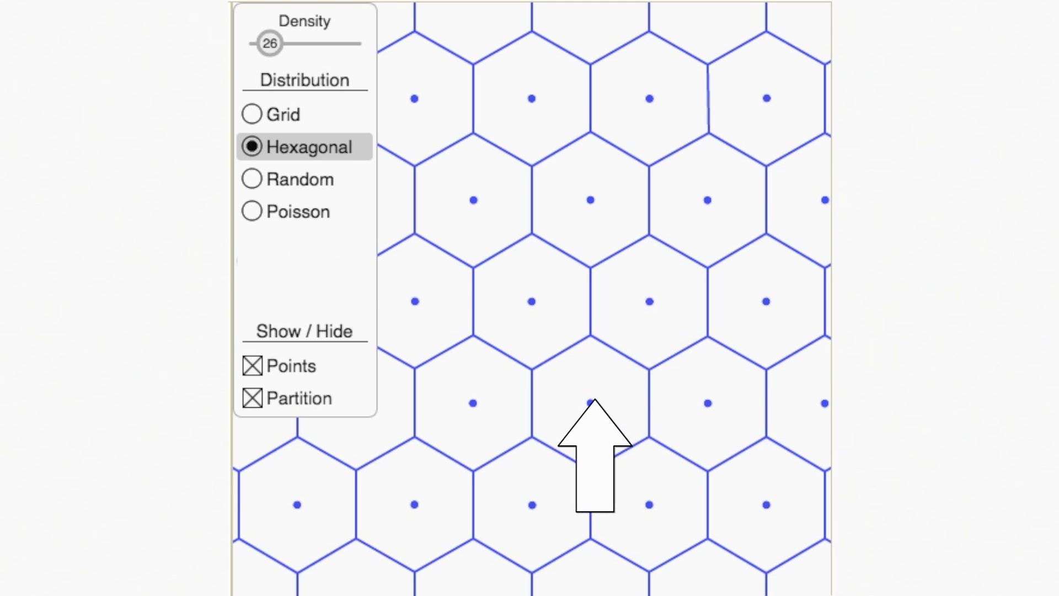
mouse_move(680, 426)
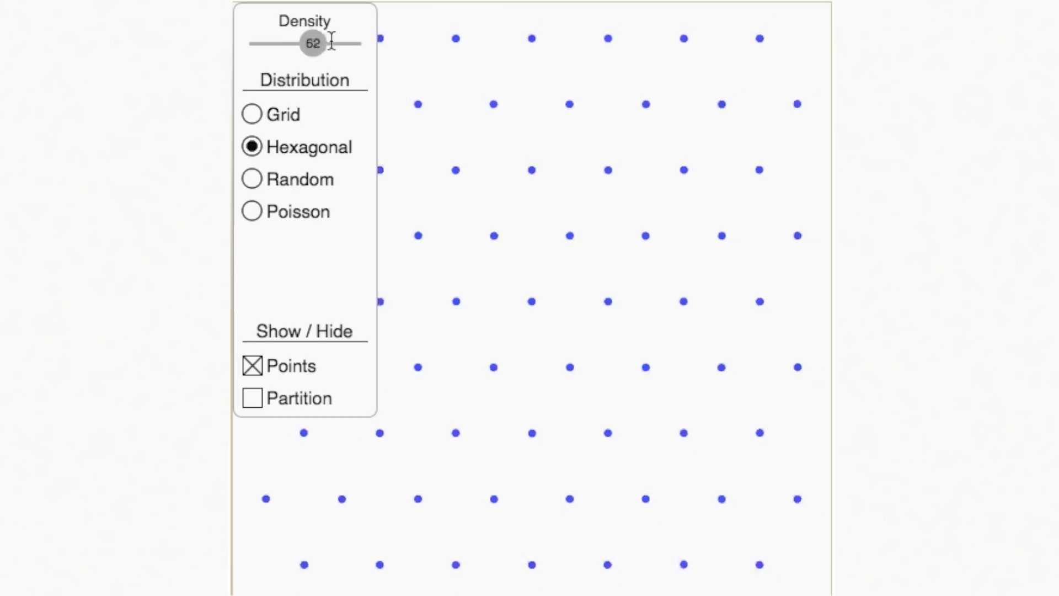
Step: Select Random distribution and show the partition of irregular cells at density 86
left_click(251, 180)
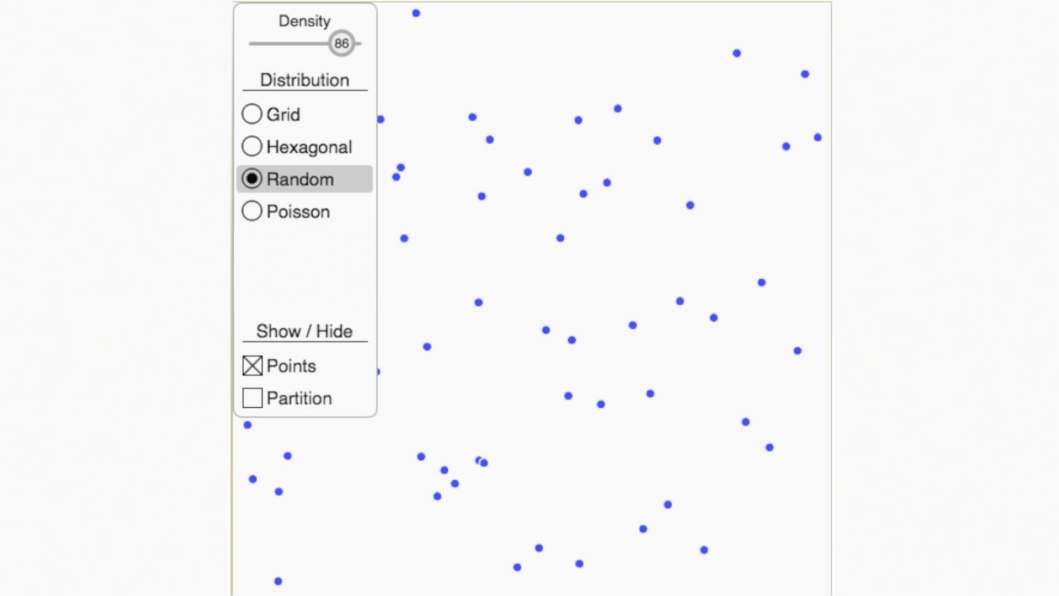
left_click(253, 398)
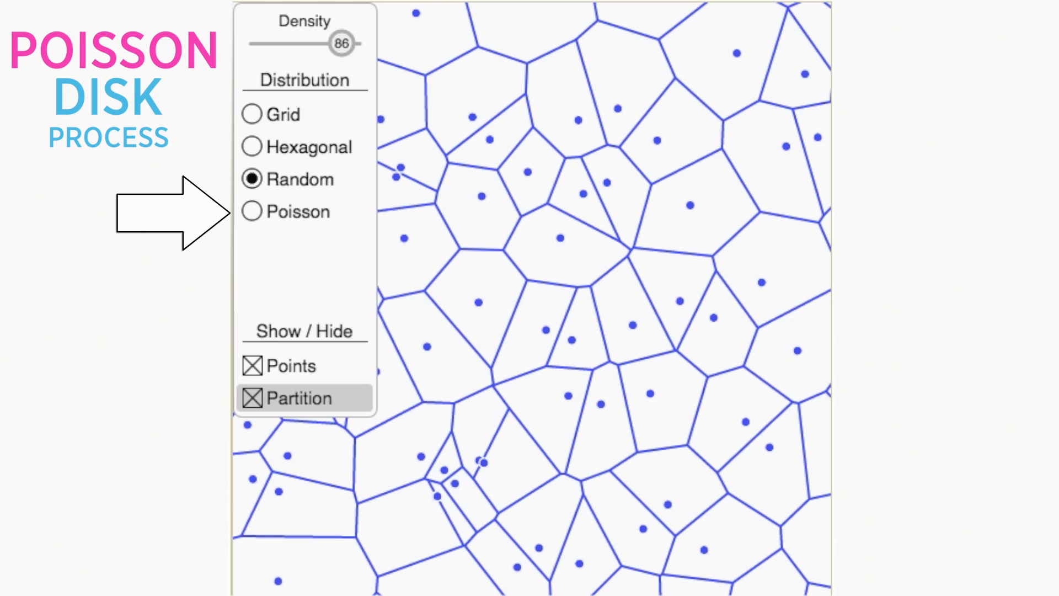
Step: Switch to Poisson distribution and generate points with minimum distance 31
left_click(252, 211)
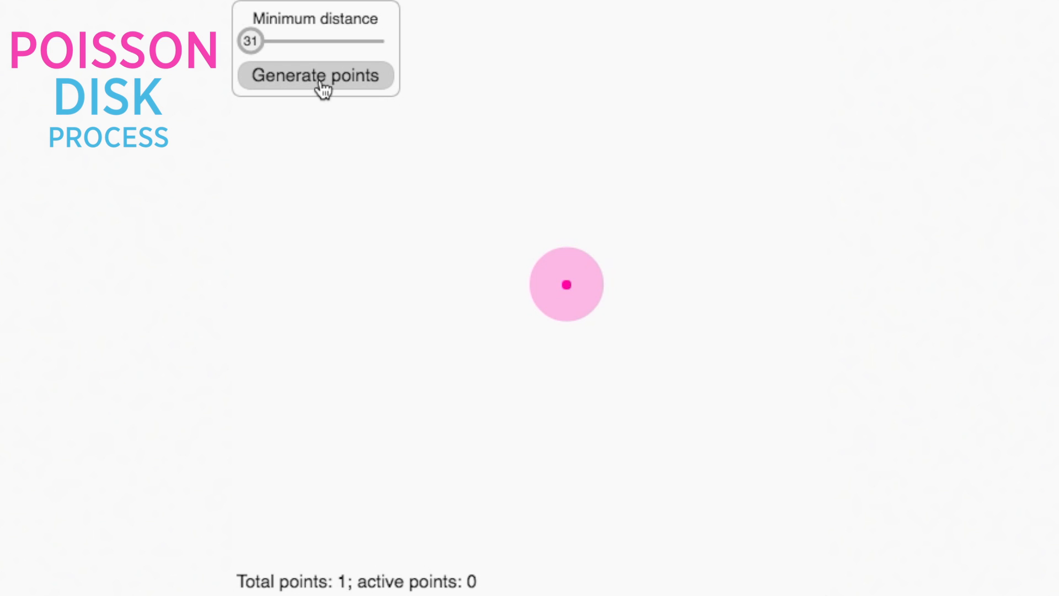
left_click(316, 76)
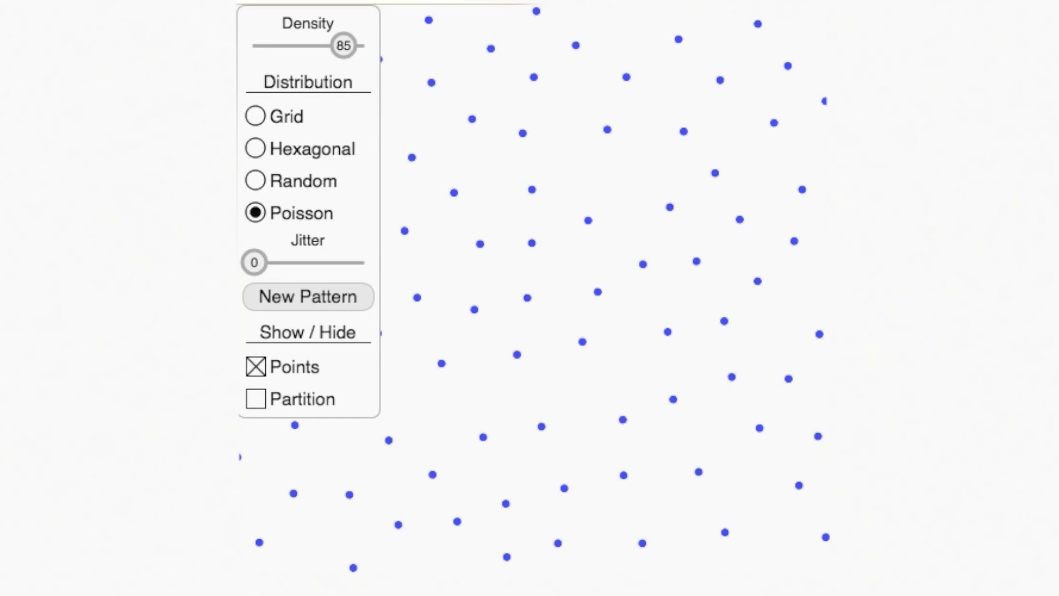
Step: Show the partition over the Poisson points and lower the density for larger cells
left_click(257, 399)
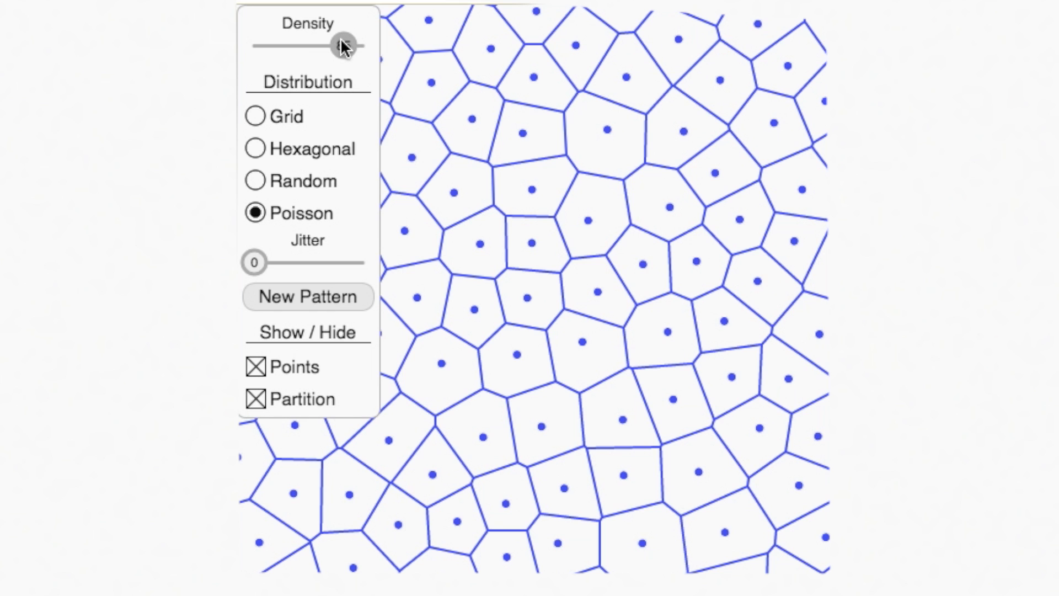
left_click_drag(336, 45, 289, 46)
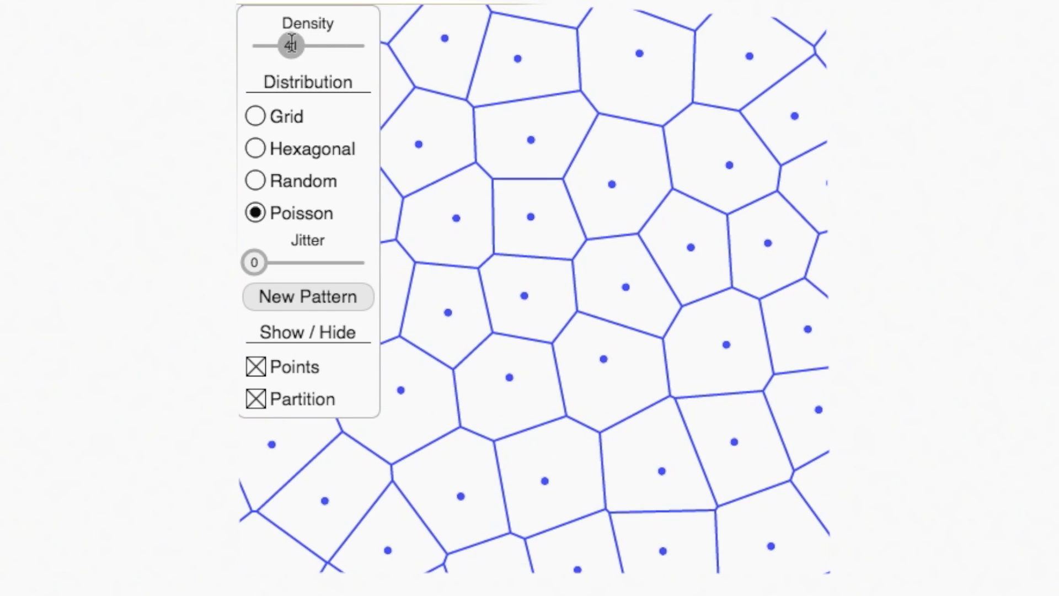